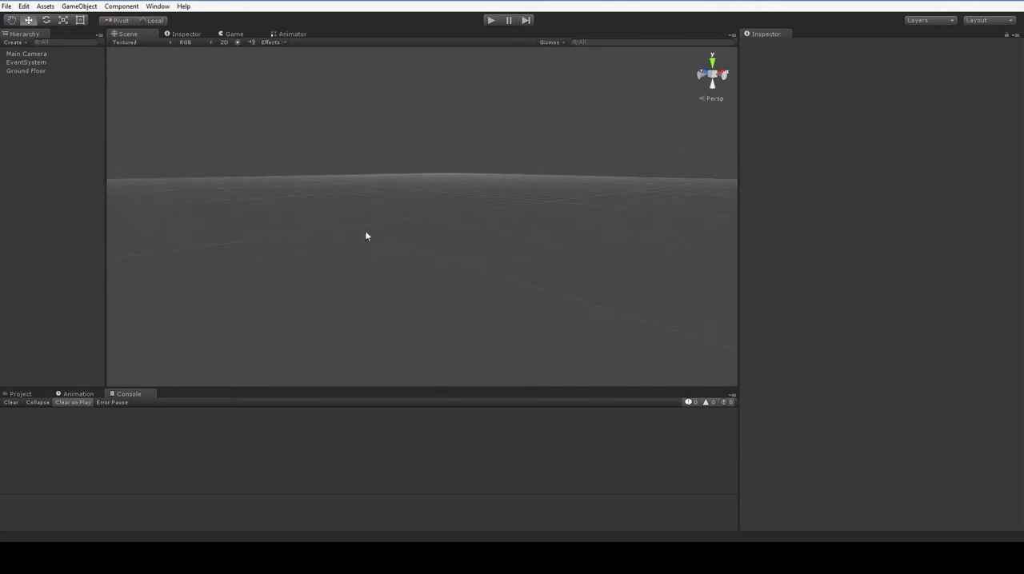
Select Main Camera, then the Ground Floor layer to place the first Tile clones.
click(27, 54)
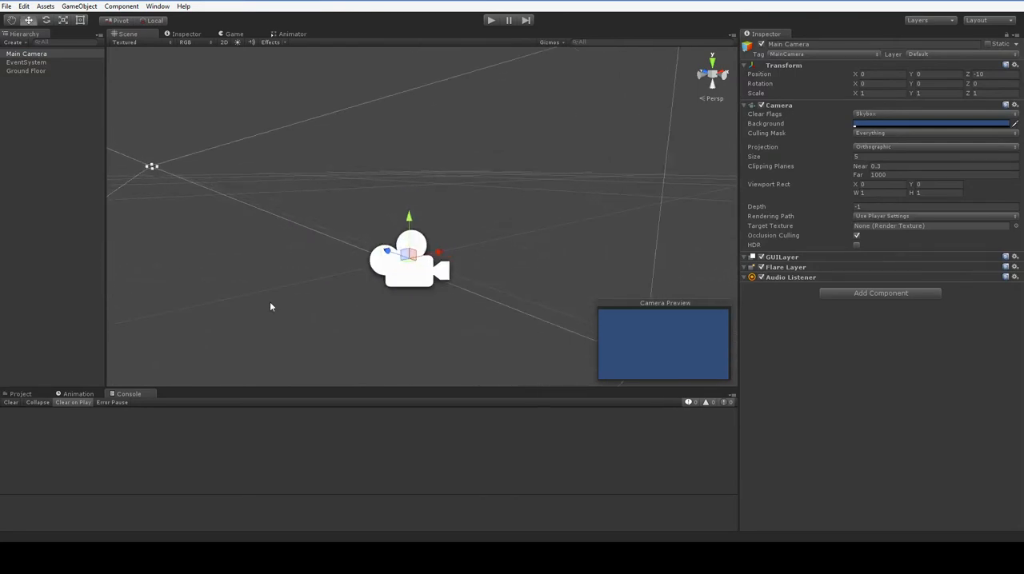
click(25, 71)
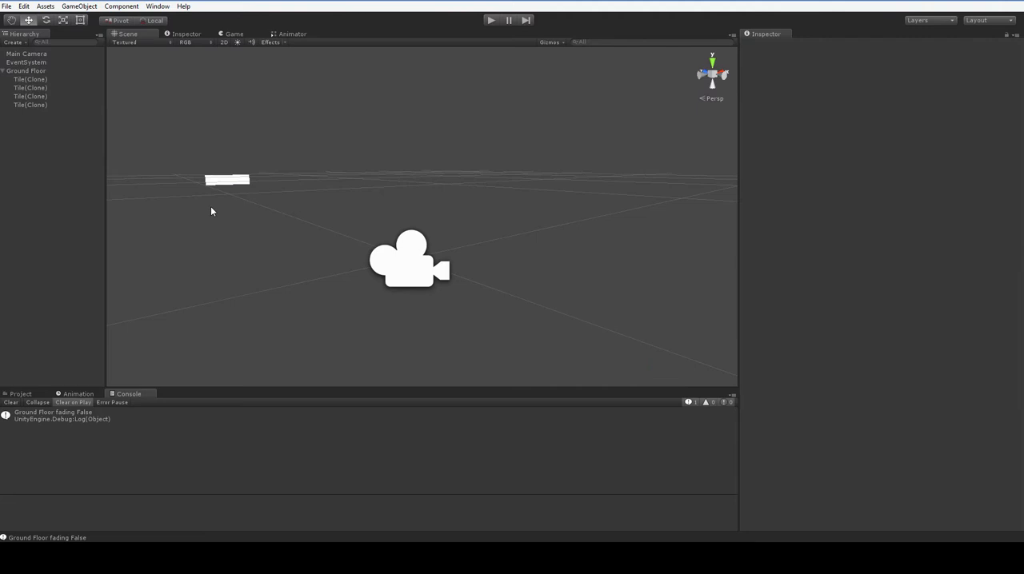
Paint a symmetrical tile shape on Ground Floor, then collapse its tile list.
click(25, 70)
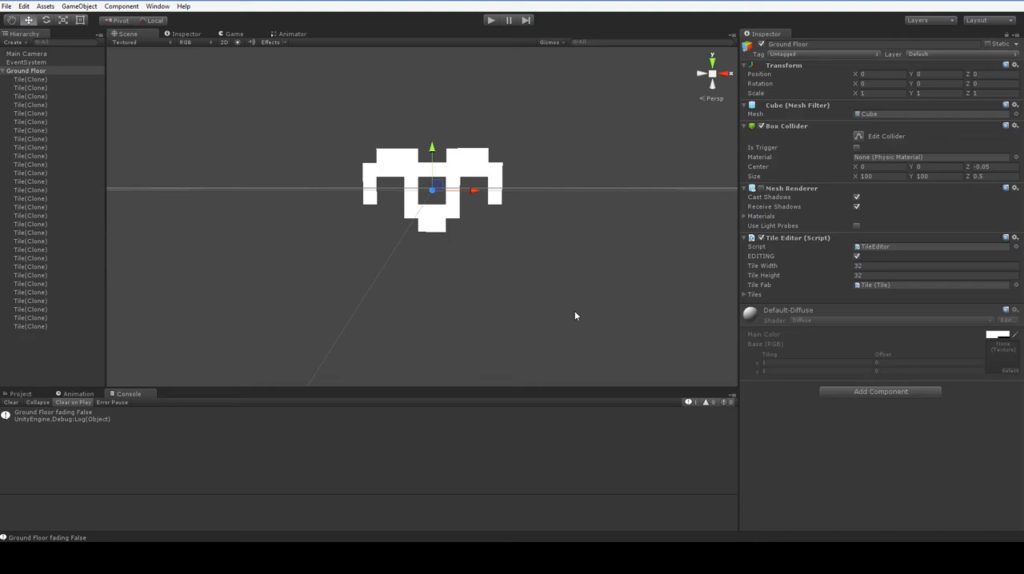
mouse_move(544, 260)
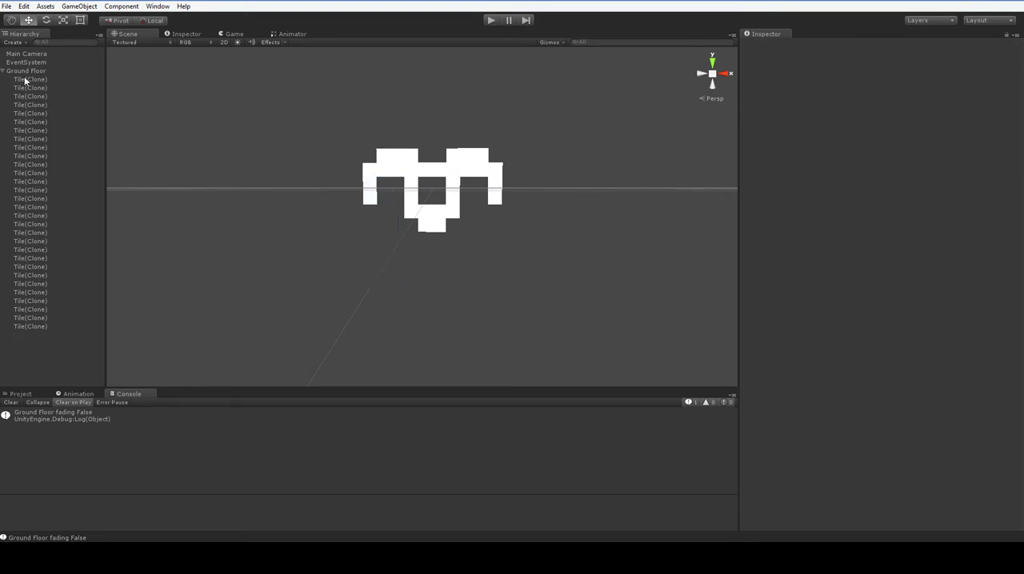
click(26, 70)
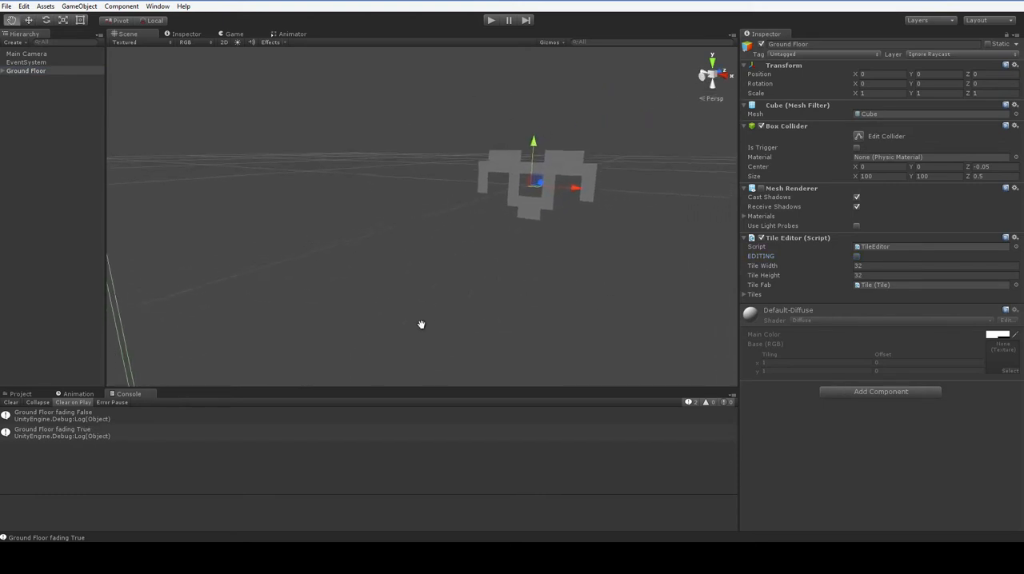
Orbit around the tiles and rename the duplicated Ground Floor layer to Dirt.
drag(422, 325, 383, 327)
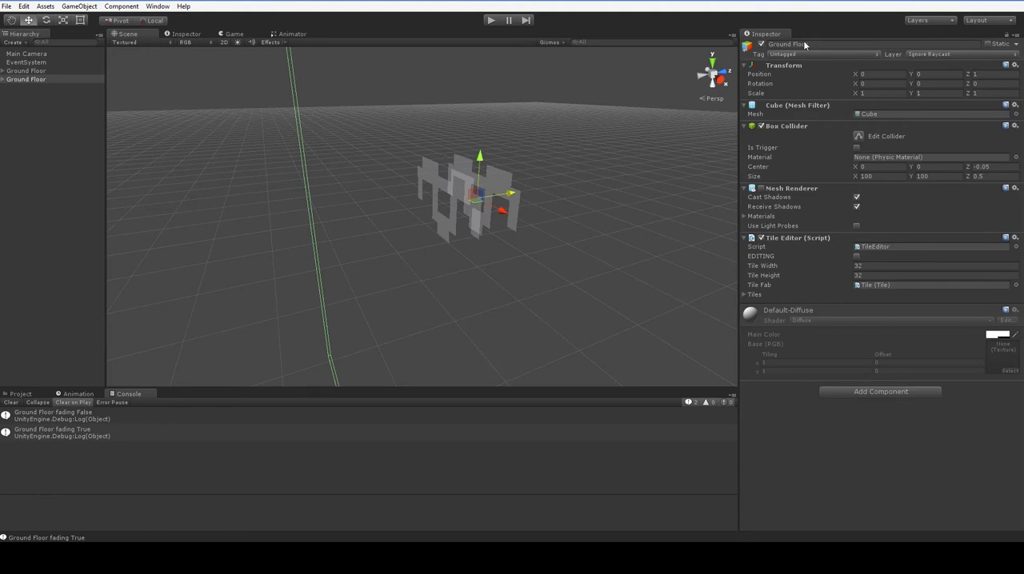
double_click(787, 44)
text(Dirt)
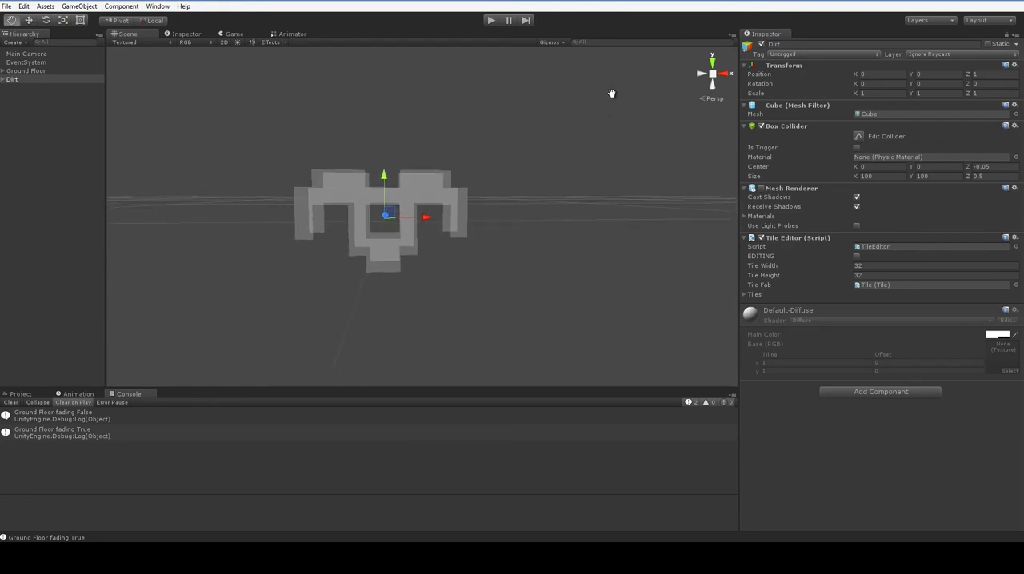
Face the tiles again and paint a solid Dirt rectangle behind Ground Floor.
drag(612, 94, 549, 223)
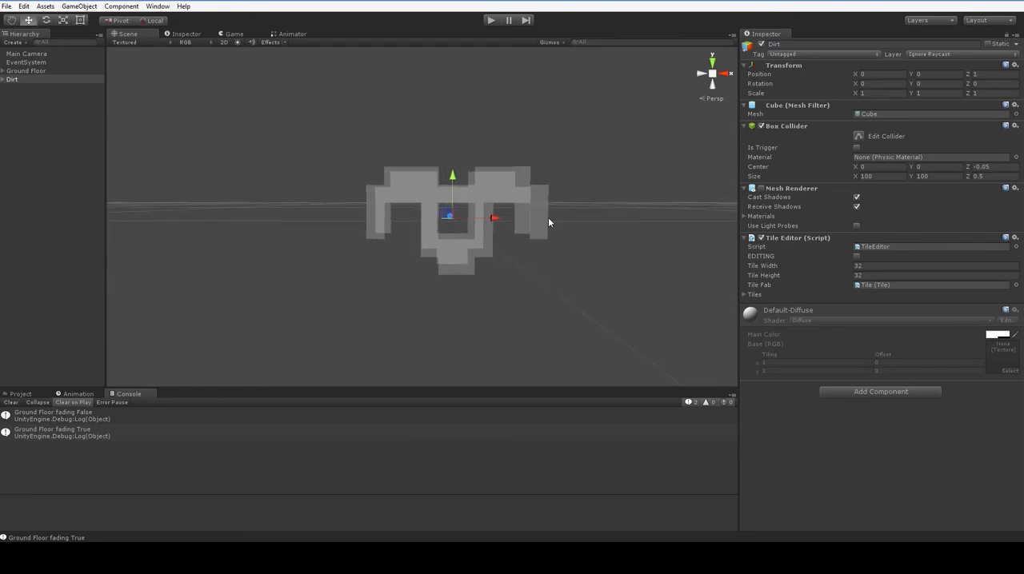
click(857, 256)
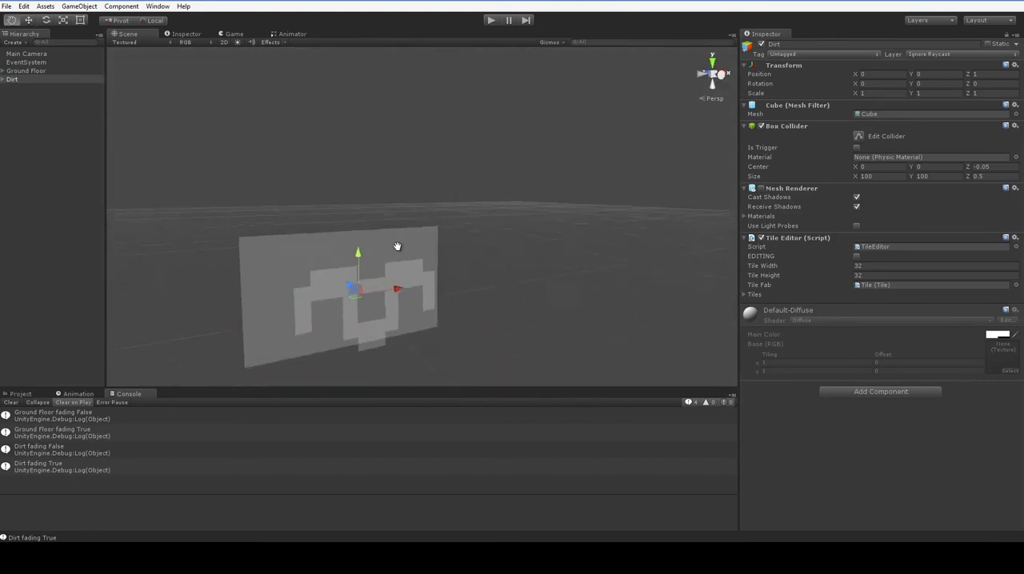
Select Main Camera, preview the painted layers in the Game view, and return to Scene.
click(27, 53)
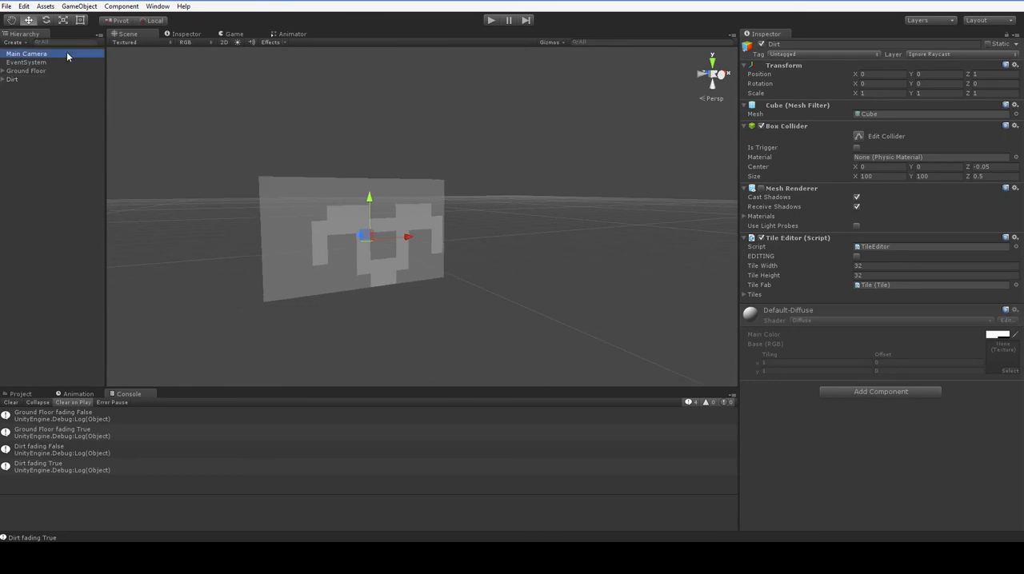
click(27, 53)
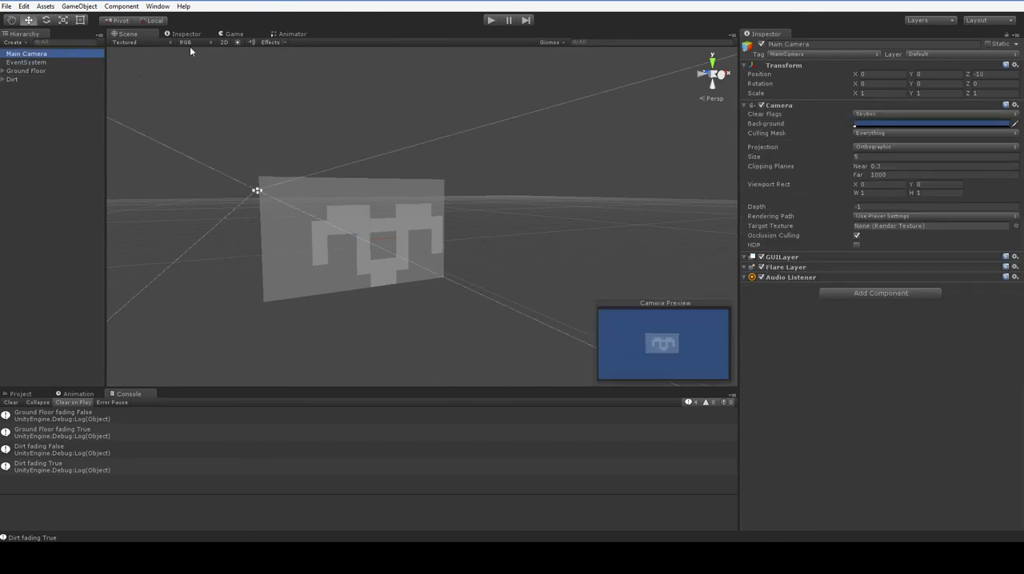
click(234, 34)
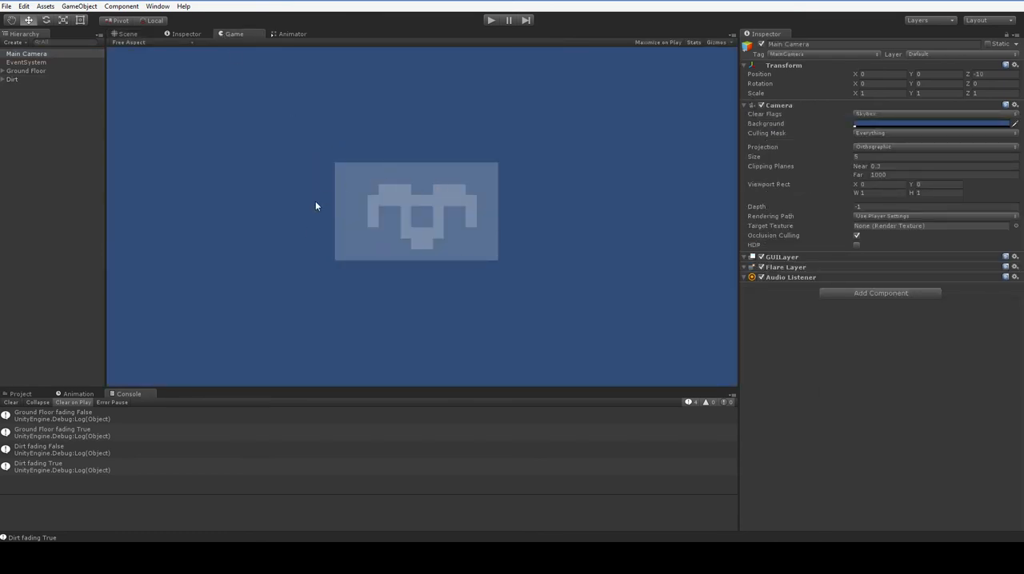
click(127, 33)
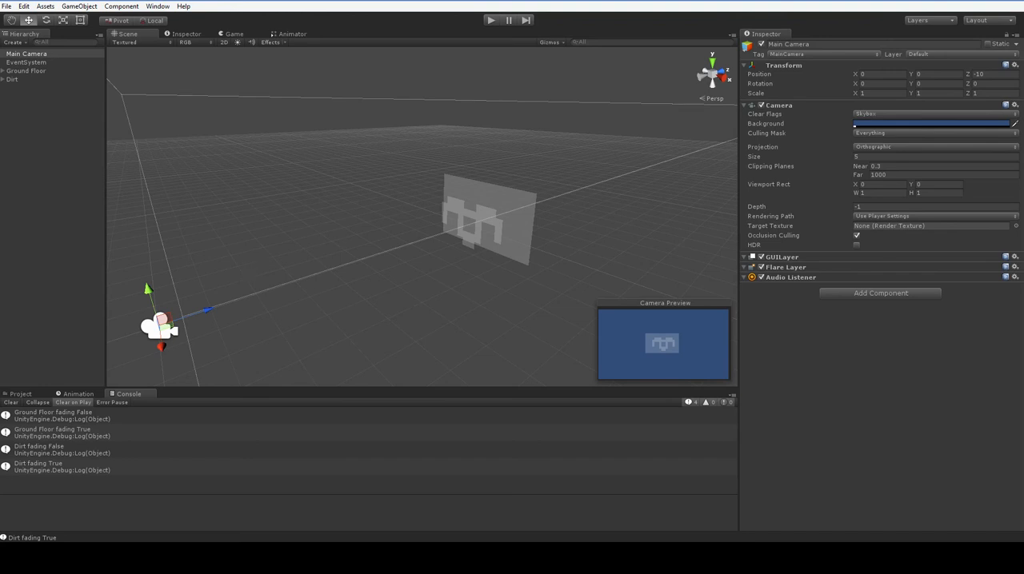
mouse_move(531, 98)
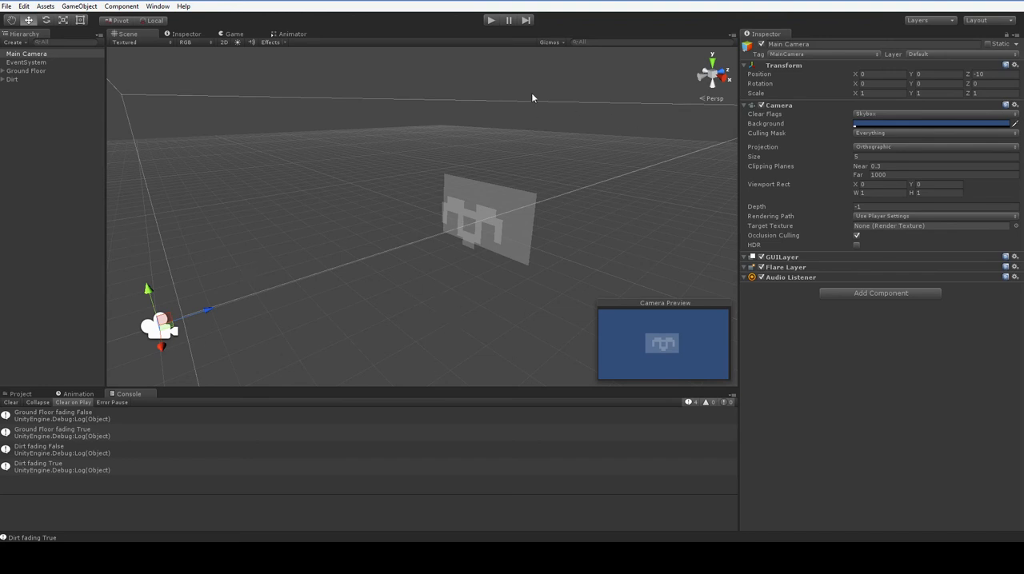
click(26, 71)
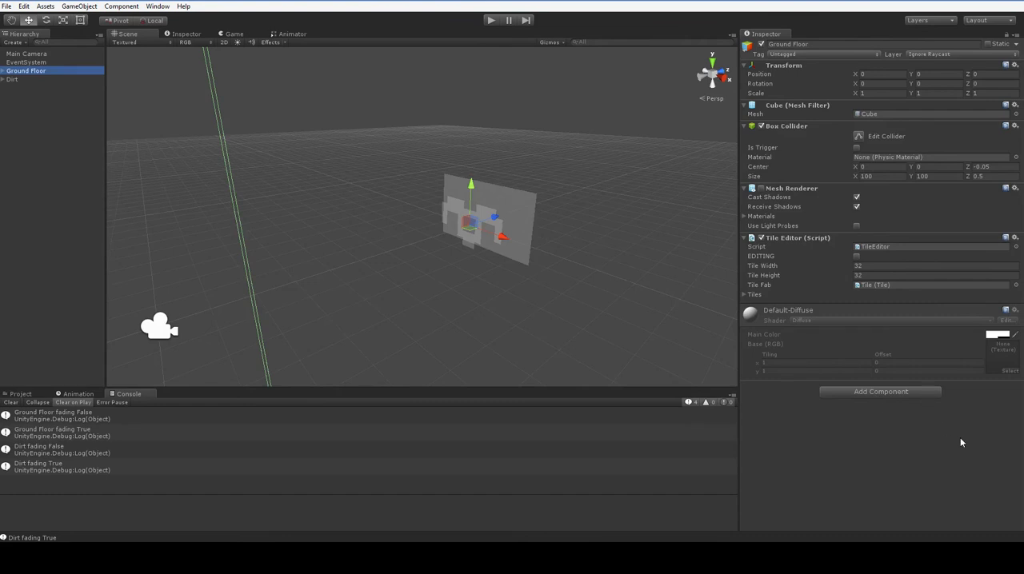
mouse_move(847, 344)
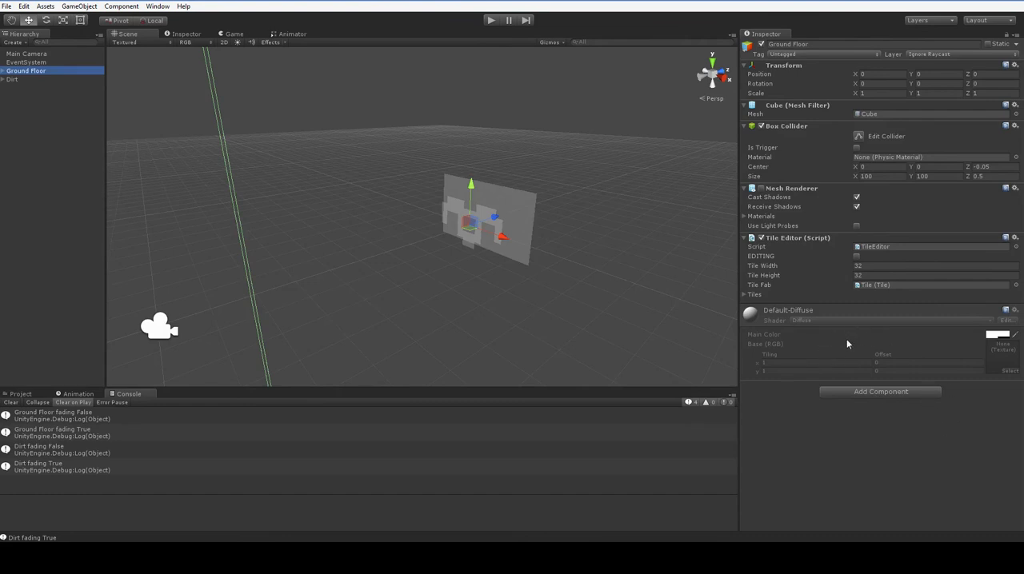
mouse_move(923, 332)
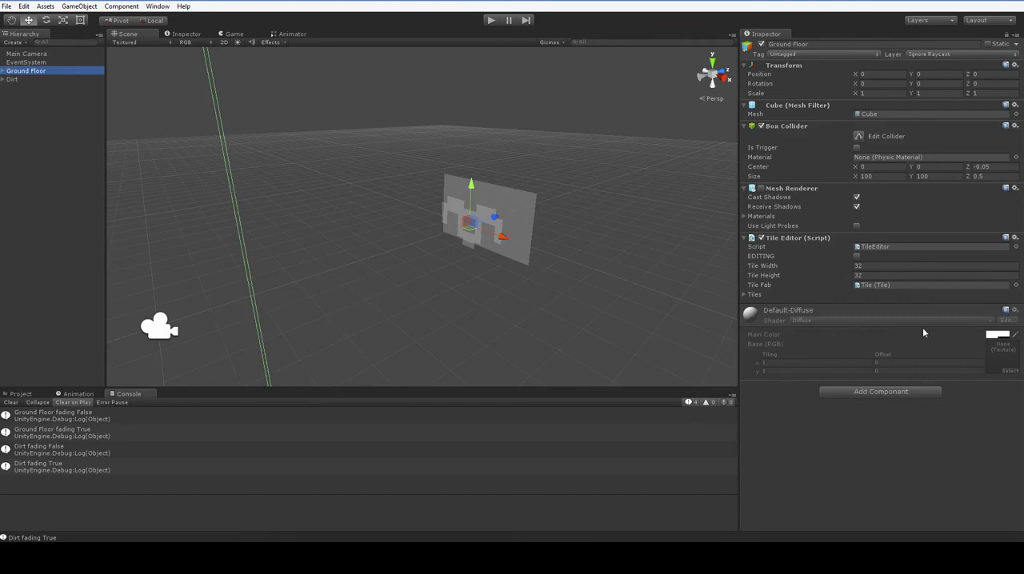